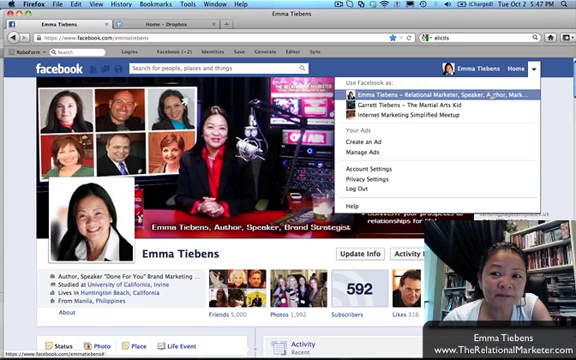
Switch to using Facebook as the marketing business page from the account dropdown.
{"action": "left_click", "coordinate": [464, 100]}
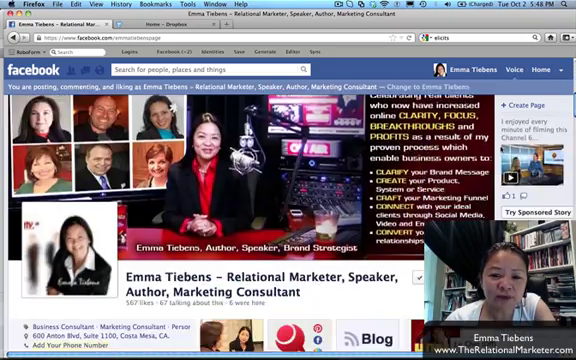
Scroll to the Admin Panel's Build Audience options showing Invite Friends.
{"action": "scroll", "scroll_direction": "down", "scroll_amount": 3}
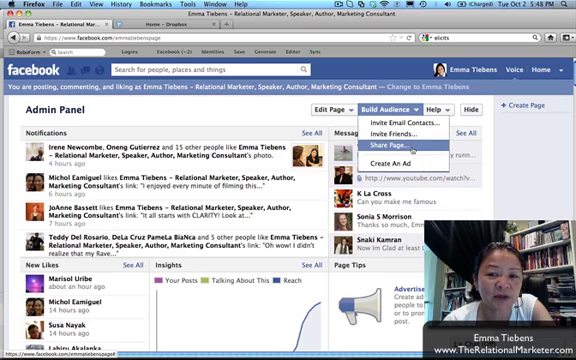
{"action": "mouse_move", "coordinate": [352, 134]}
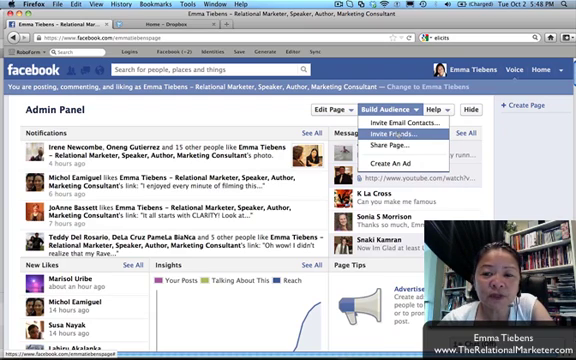